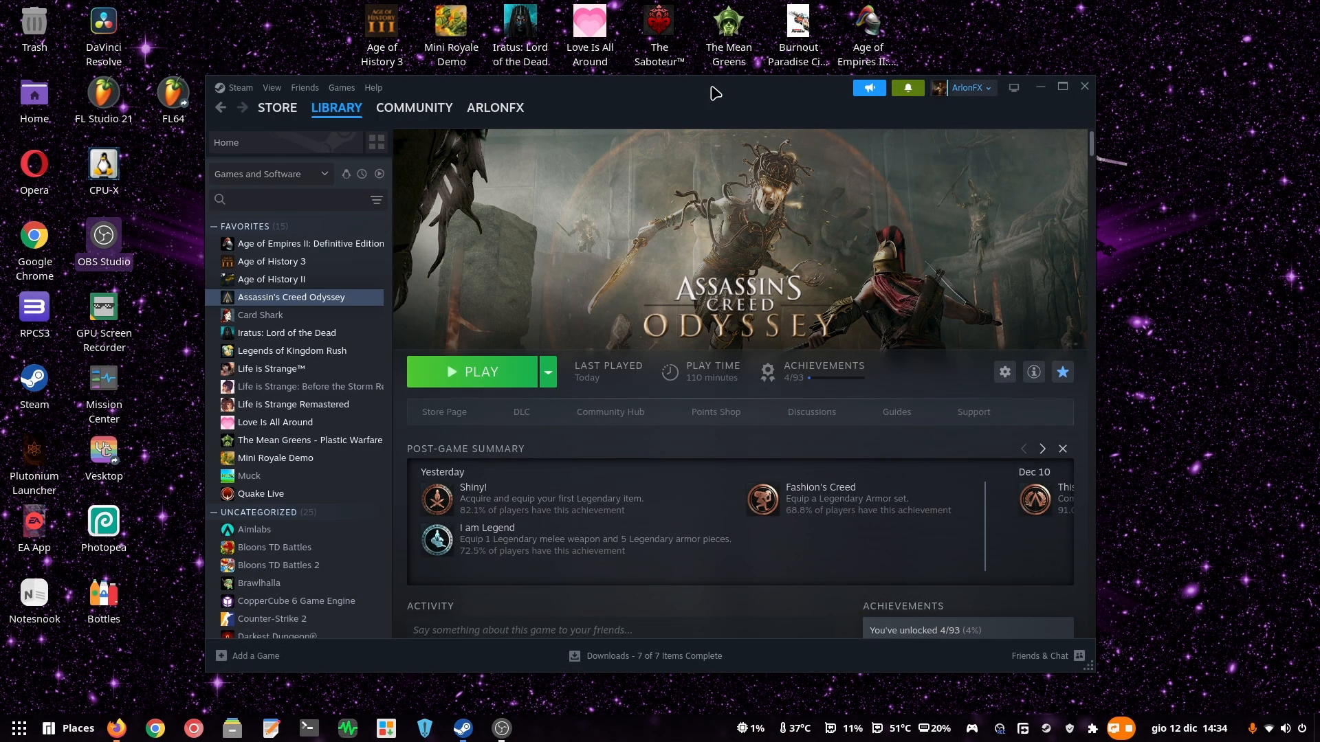
pyautogui.moveTo(859, 306)
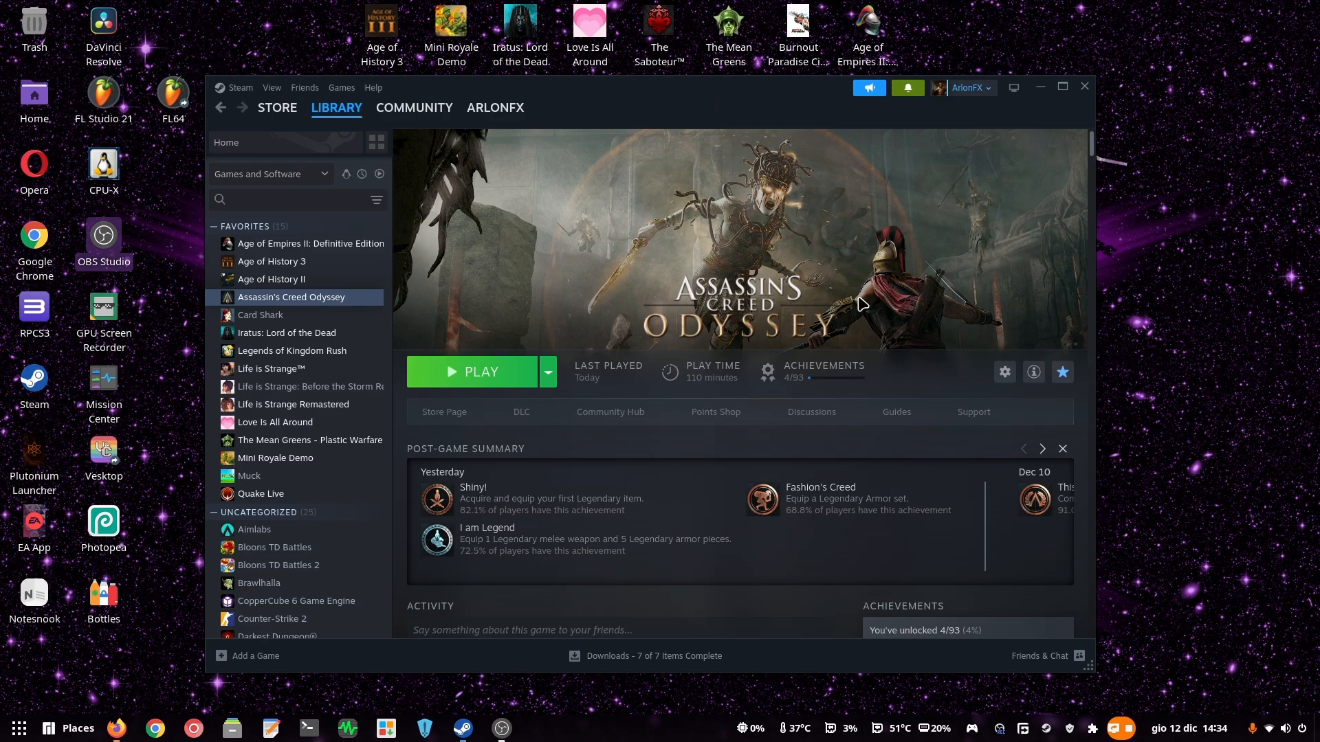
pyautogui.moveTo(790, 270)
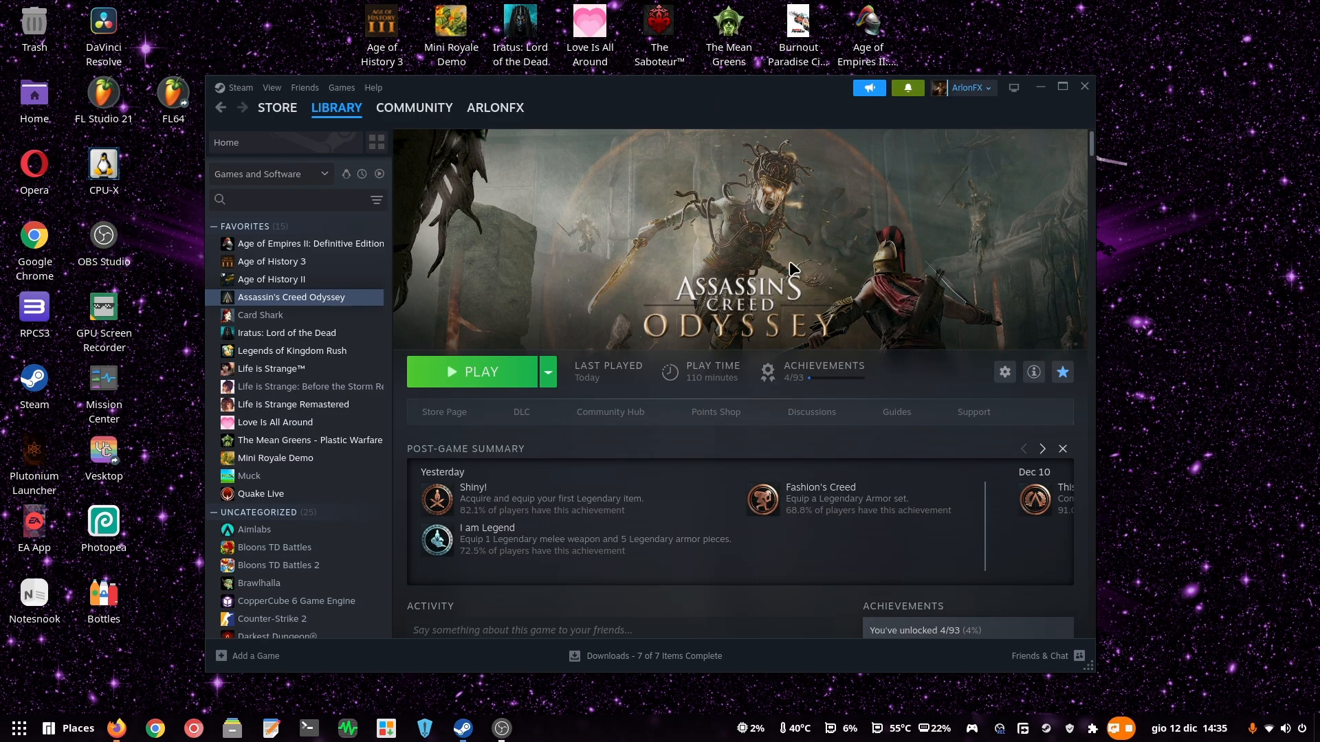
pyautogui.moveTo(560, 349)
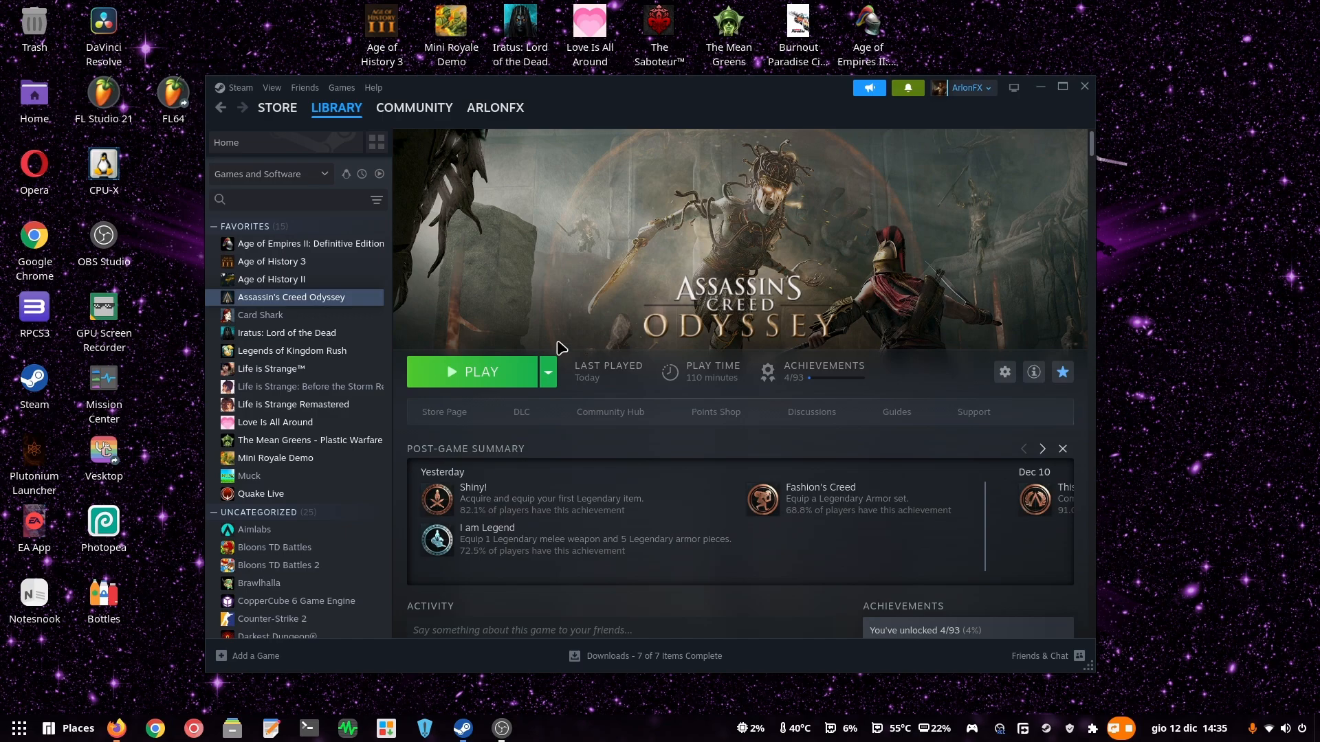
pyautogui.moveTo(135, 710)
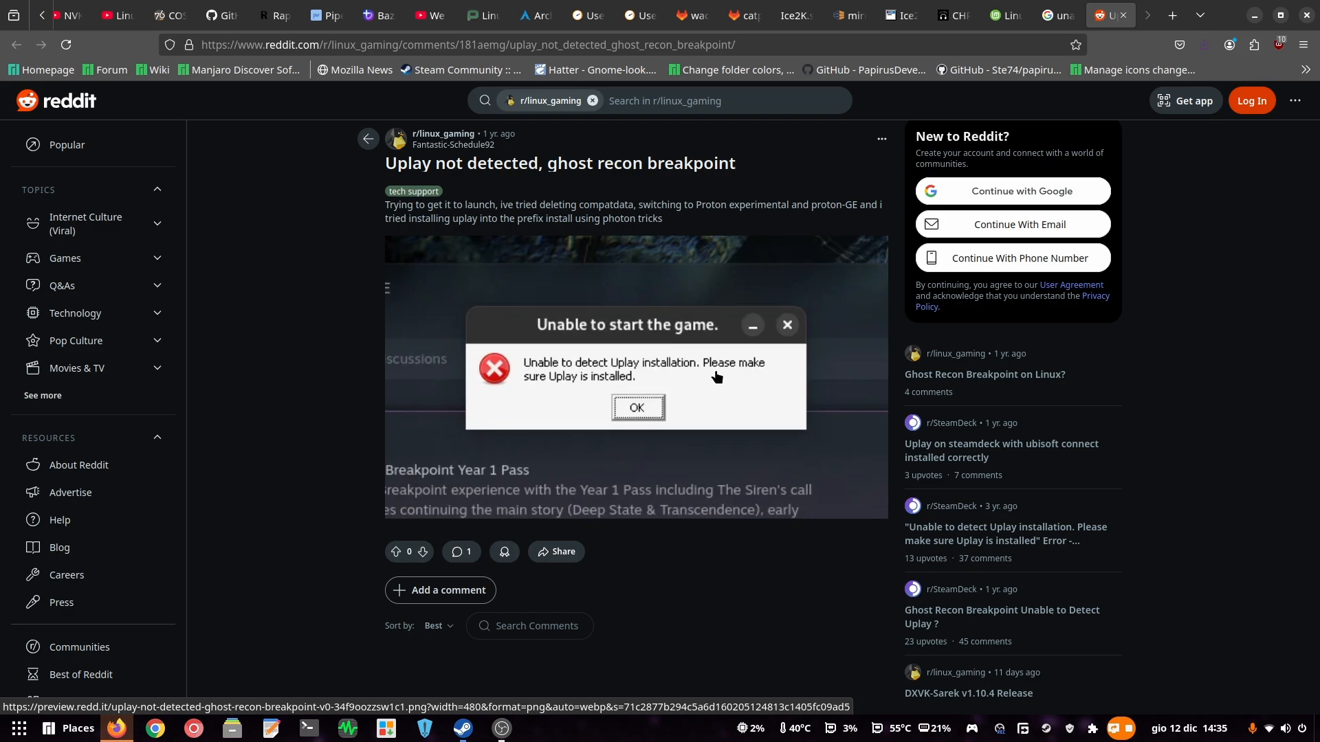
pyautogui.moveTo(772, 370)
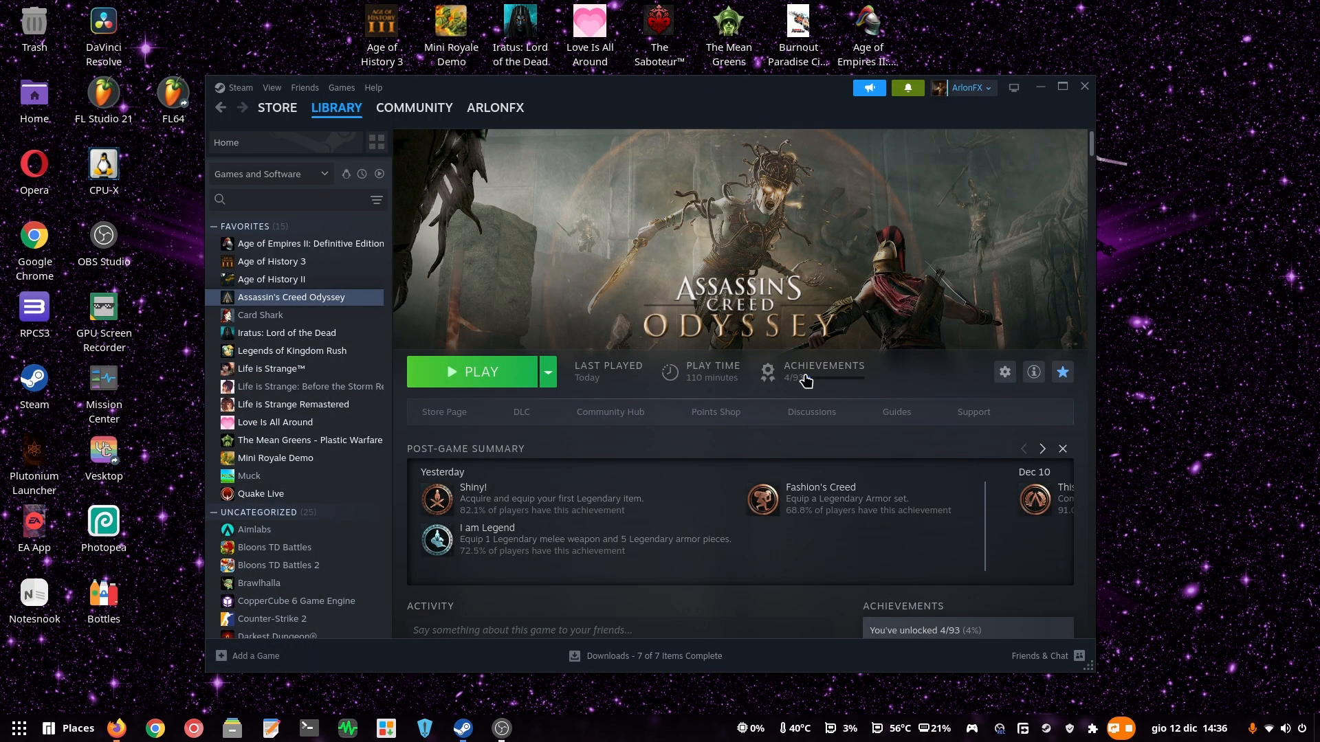
pyautogui.moveTo(424, 727)
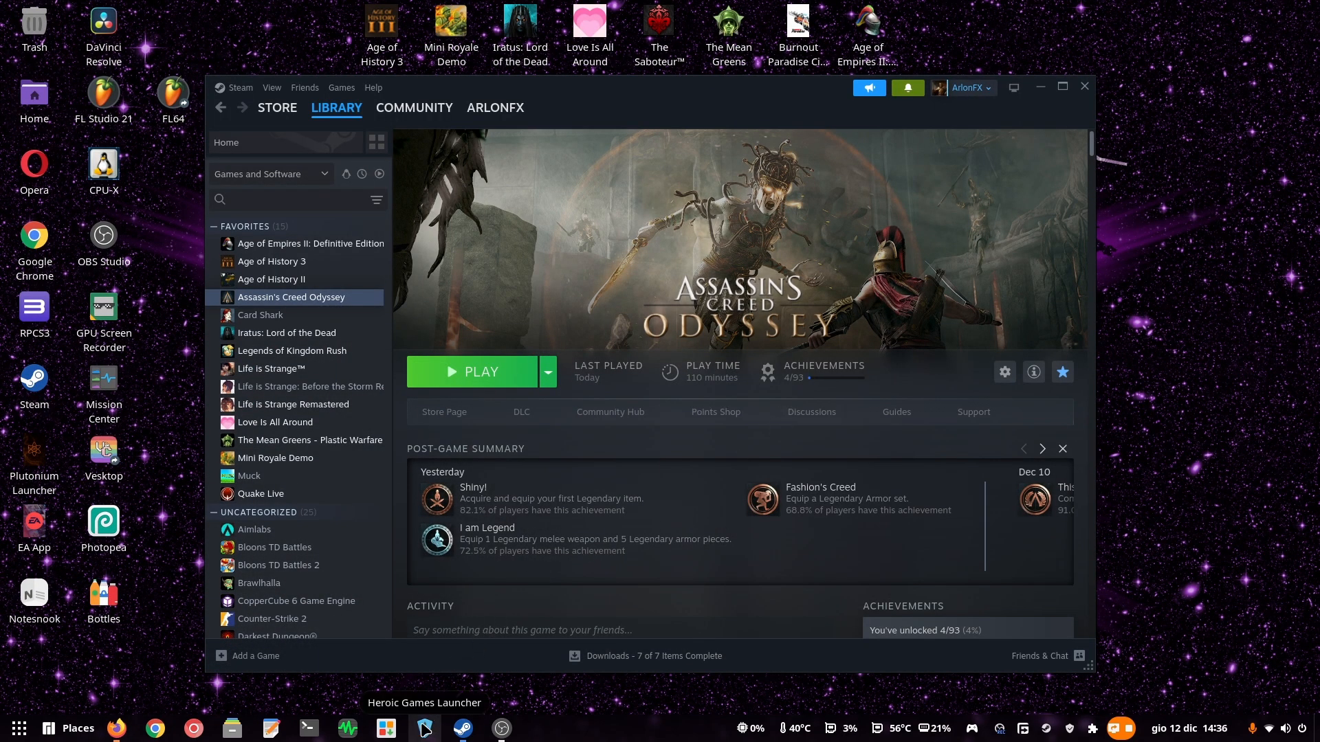
pyautogui.moveTo(748, 162)
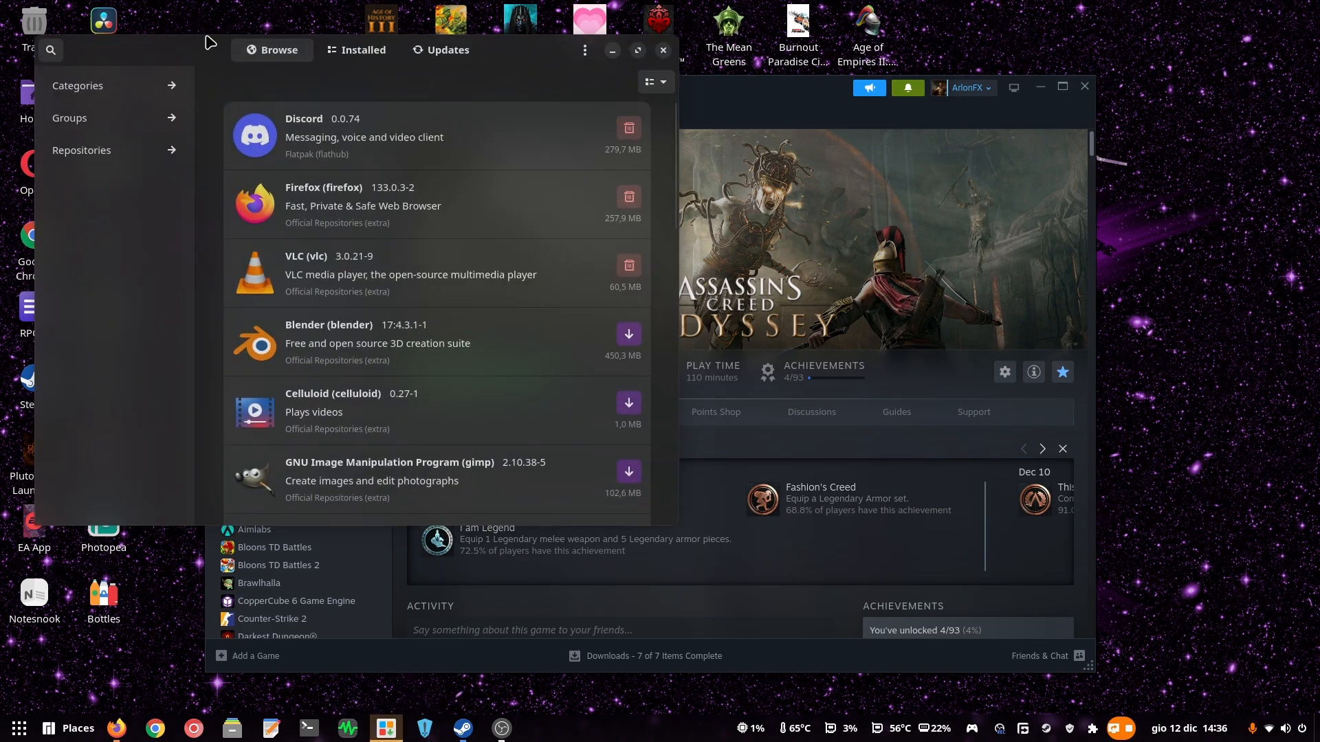
# Find Protontricks by searching 'pro', apply its installation and authenticate with the password.
pyautogui.write('pro')
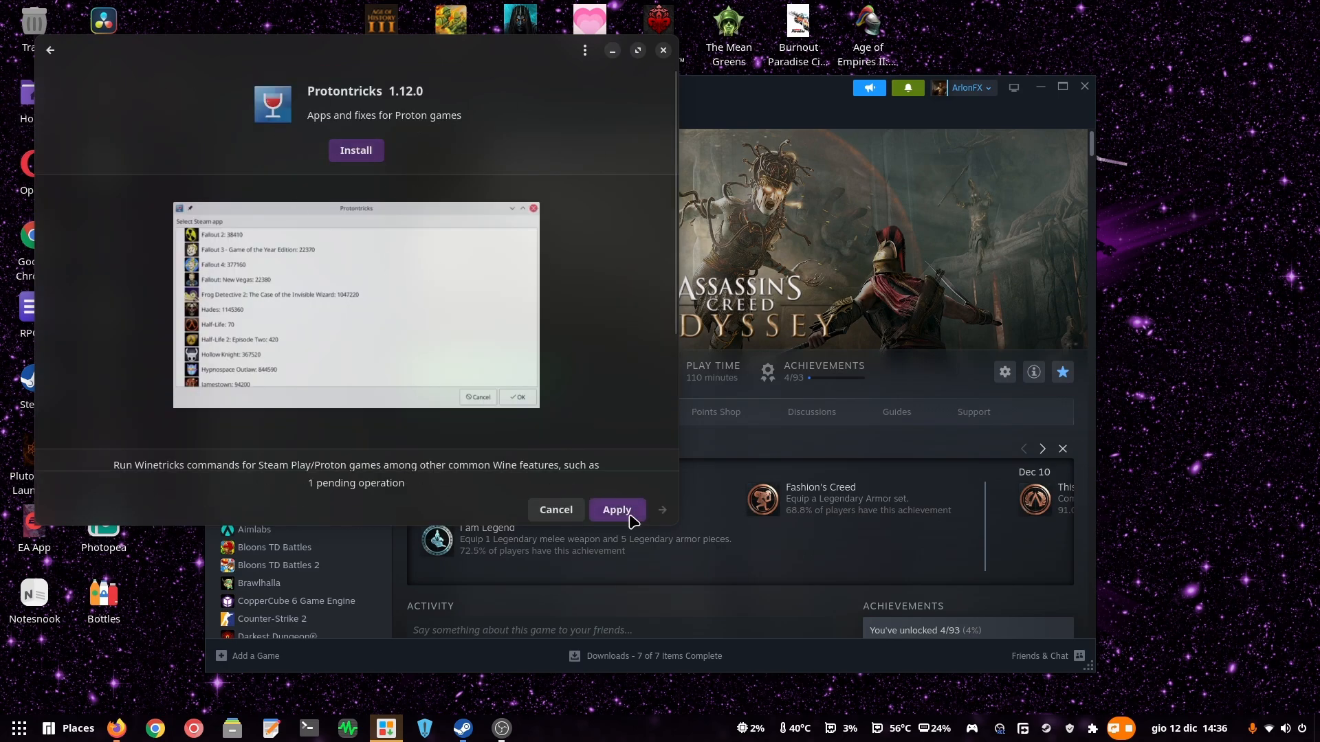
pyautogui.click(616, 510)
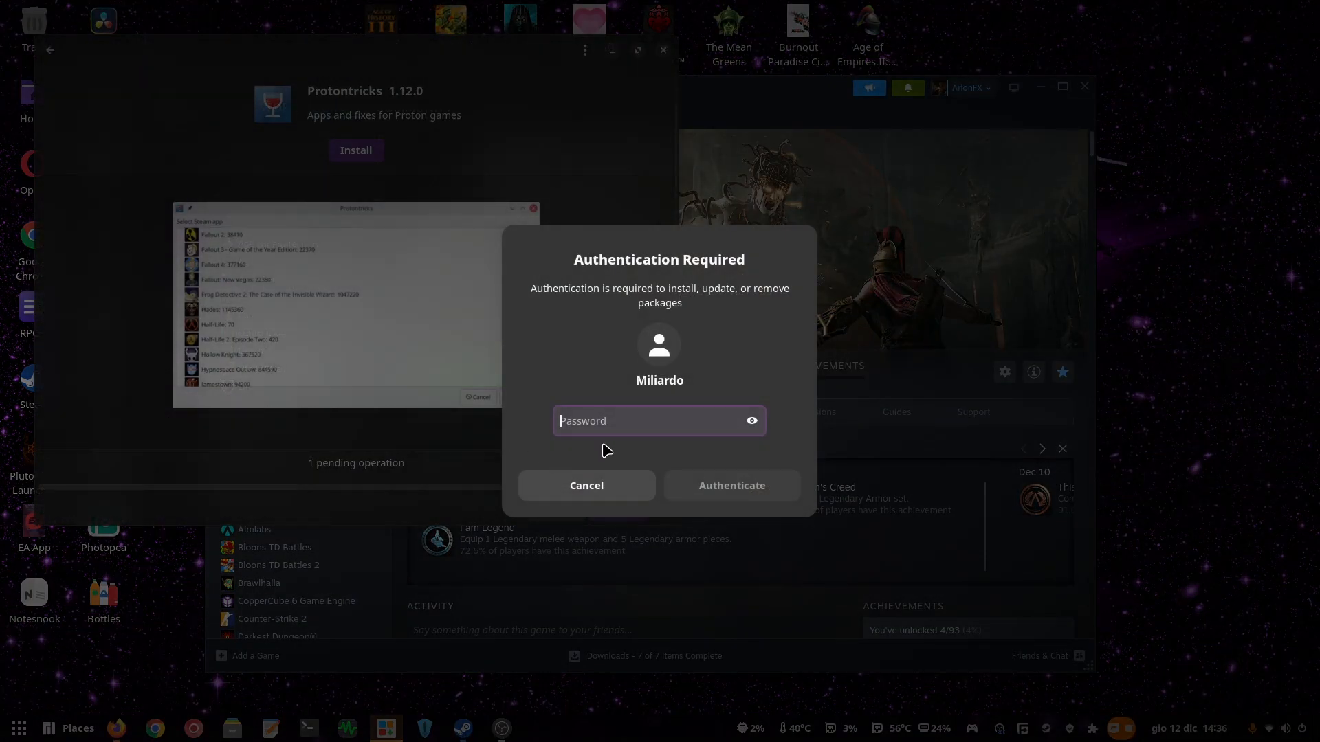
pyautogui.click(730, 484)
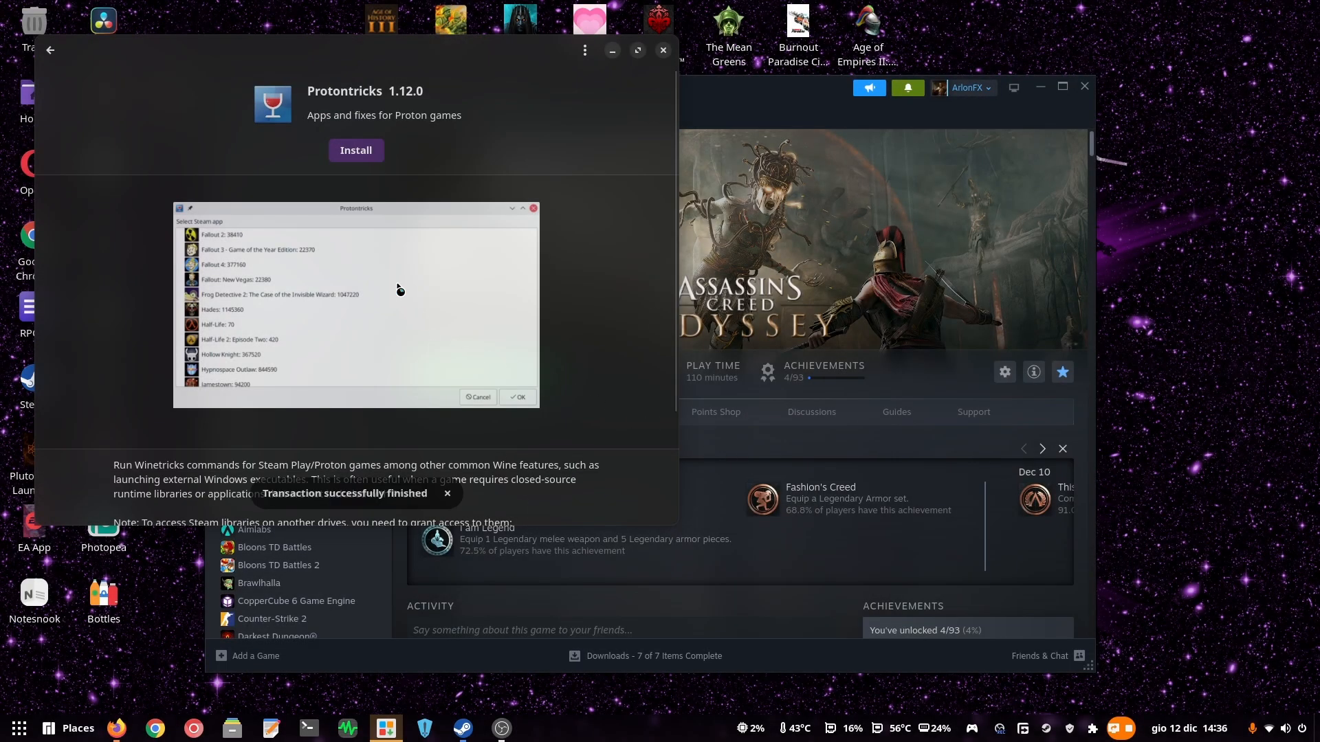
pyautogui.moveTo(630, 60)
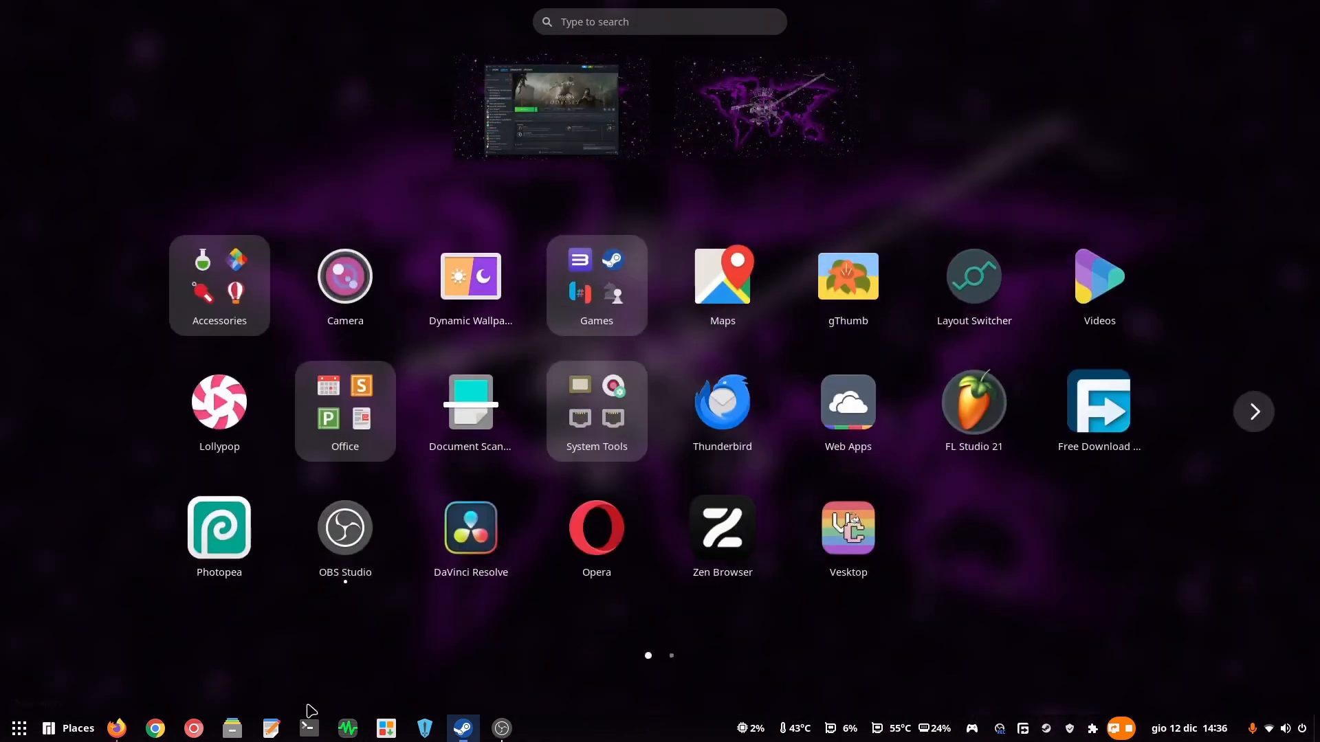
# Launch Protontricks and choose Assassin's Creed Odyssey (812140) as the target Steam app.
pyautogui.click(1253, 412)
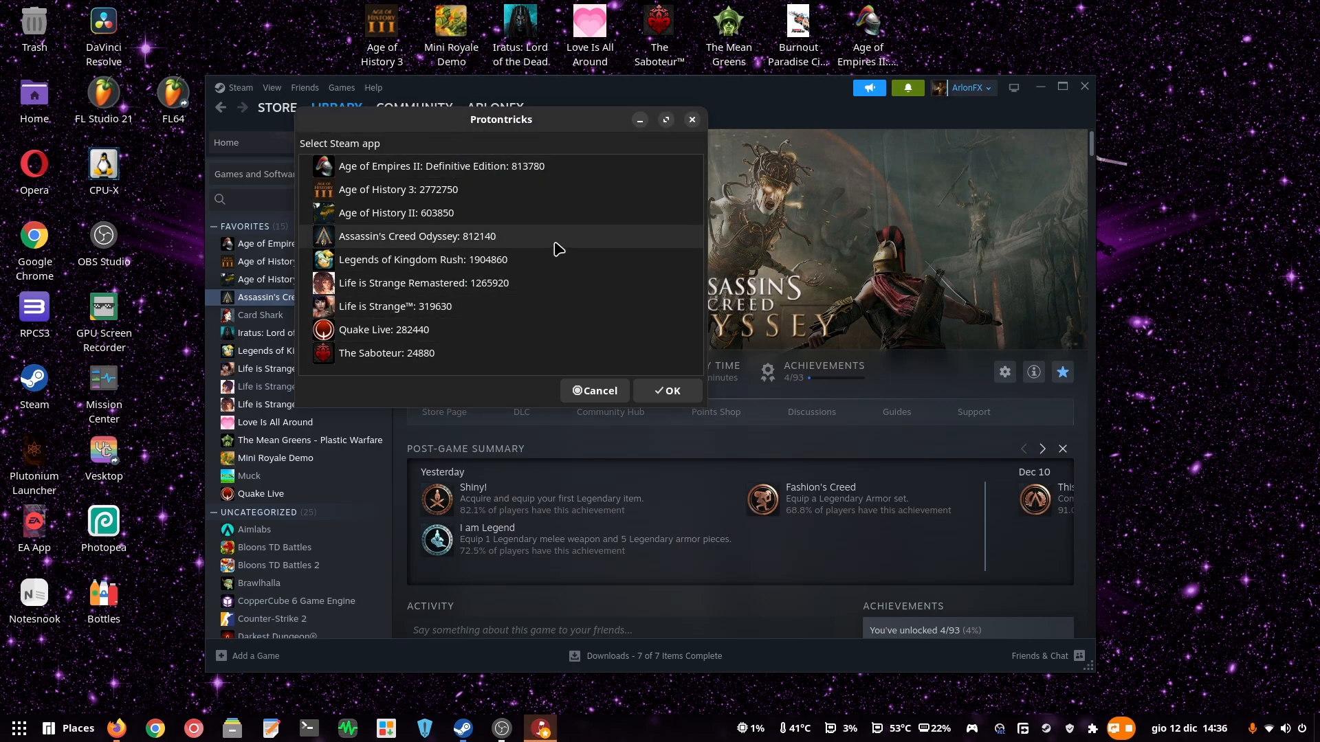
pyautogui.moveTo(449, 241)
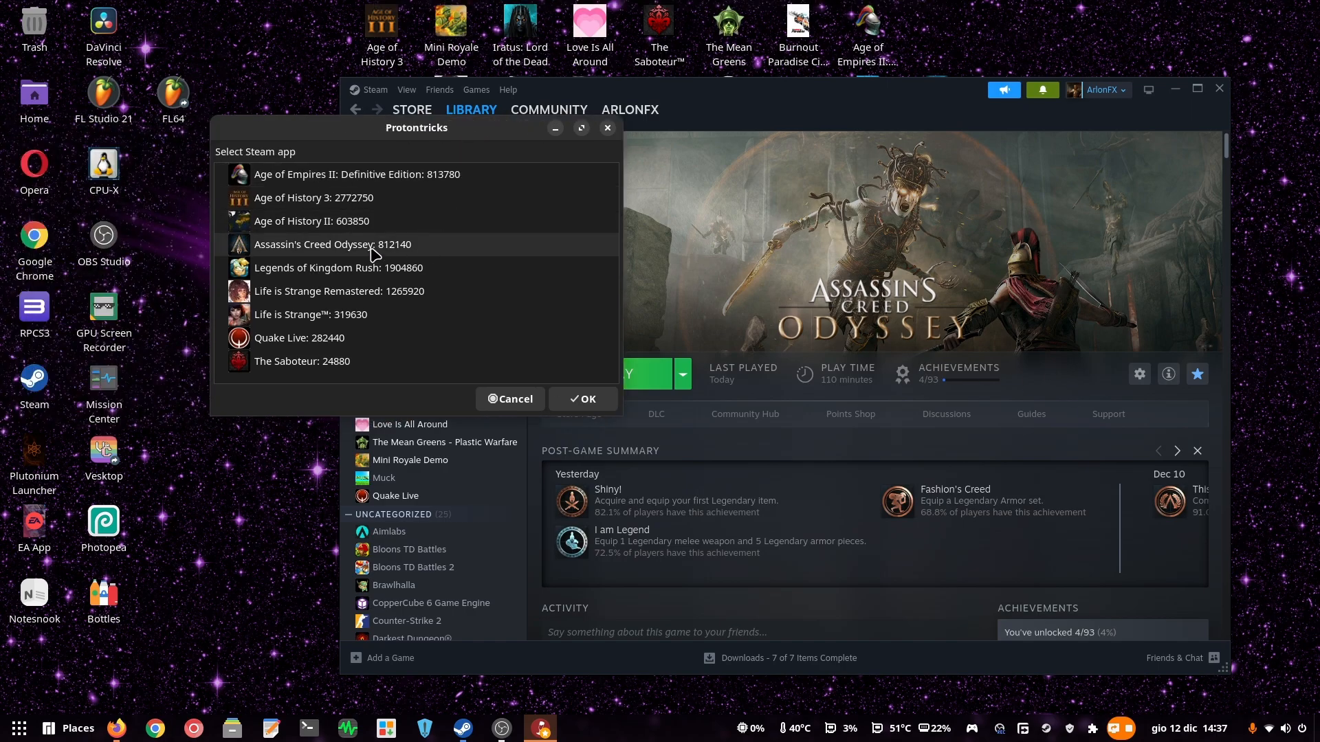
pyautogui.click(332, 244)
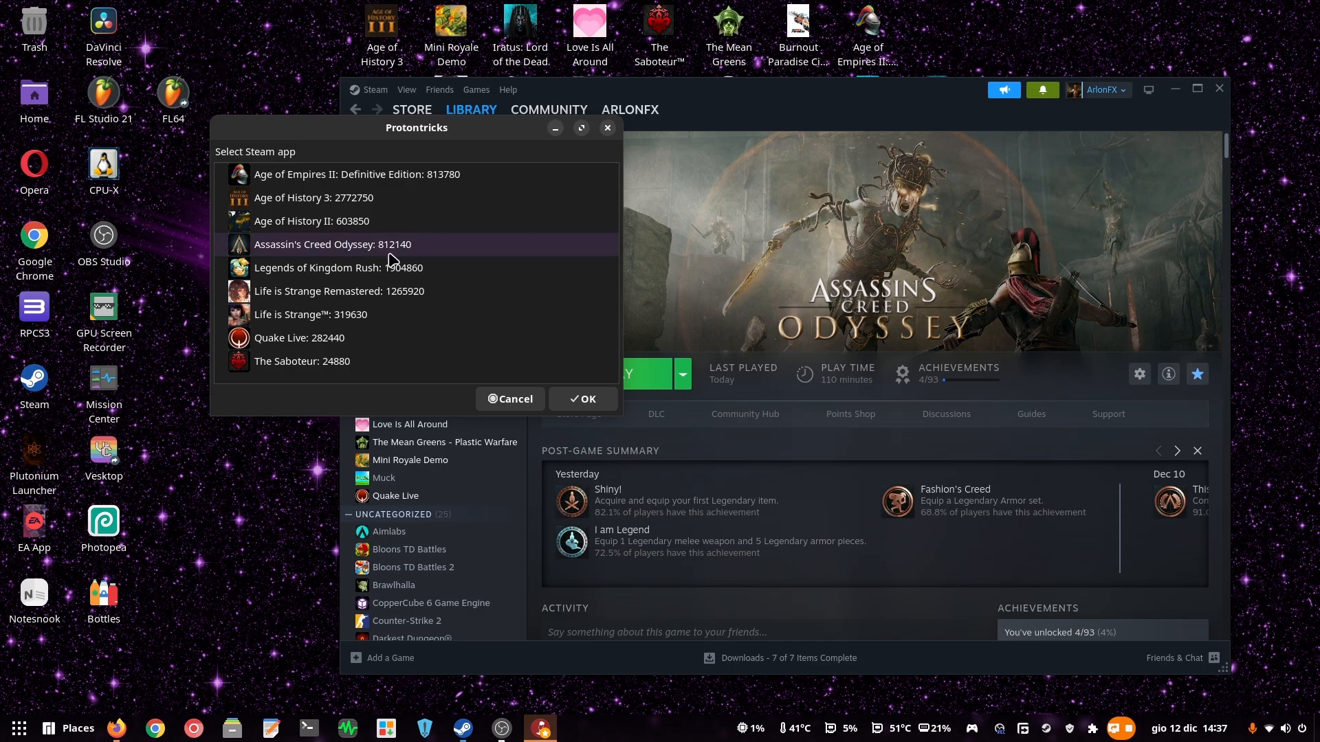
pyautogui.moveTo(539, 359)
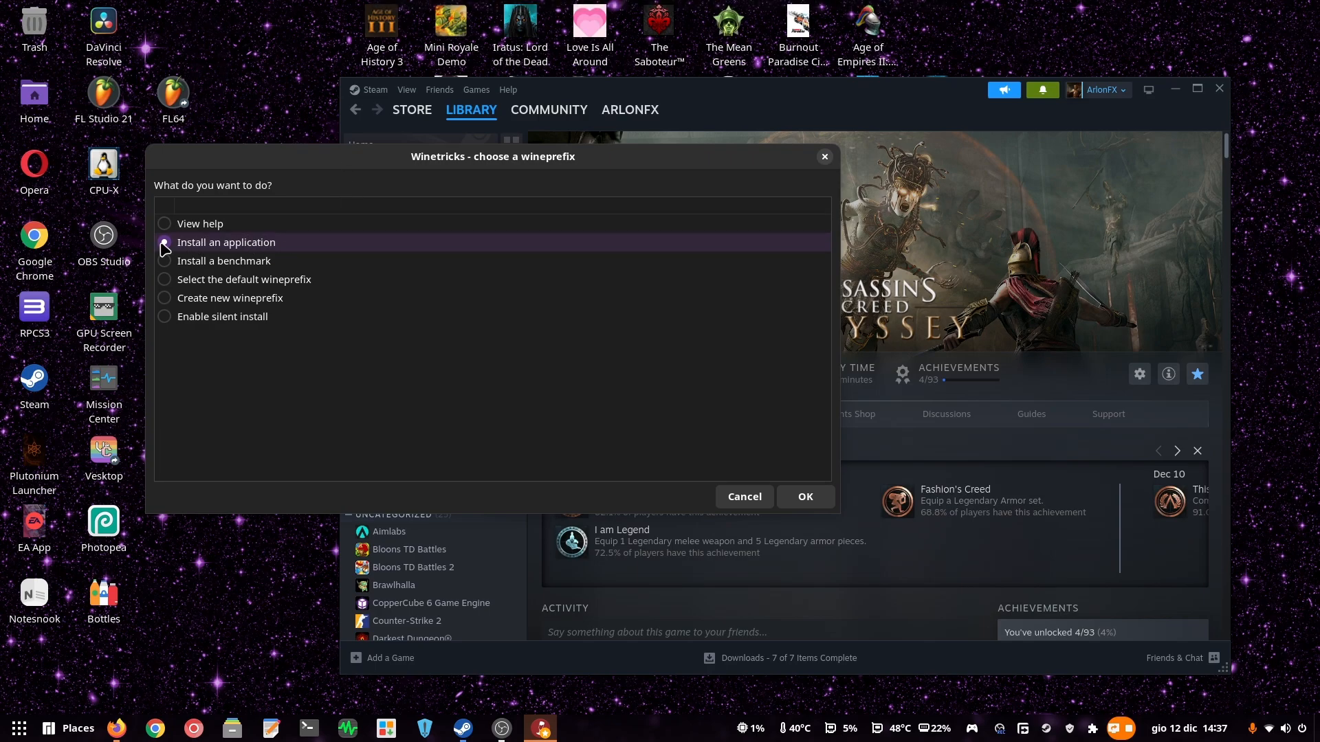
# Choose 'Install an application', select ubisoftconnect, confirm it and agree to share statistics.
pyautogui.click(804, 496)
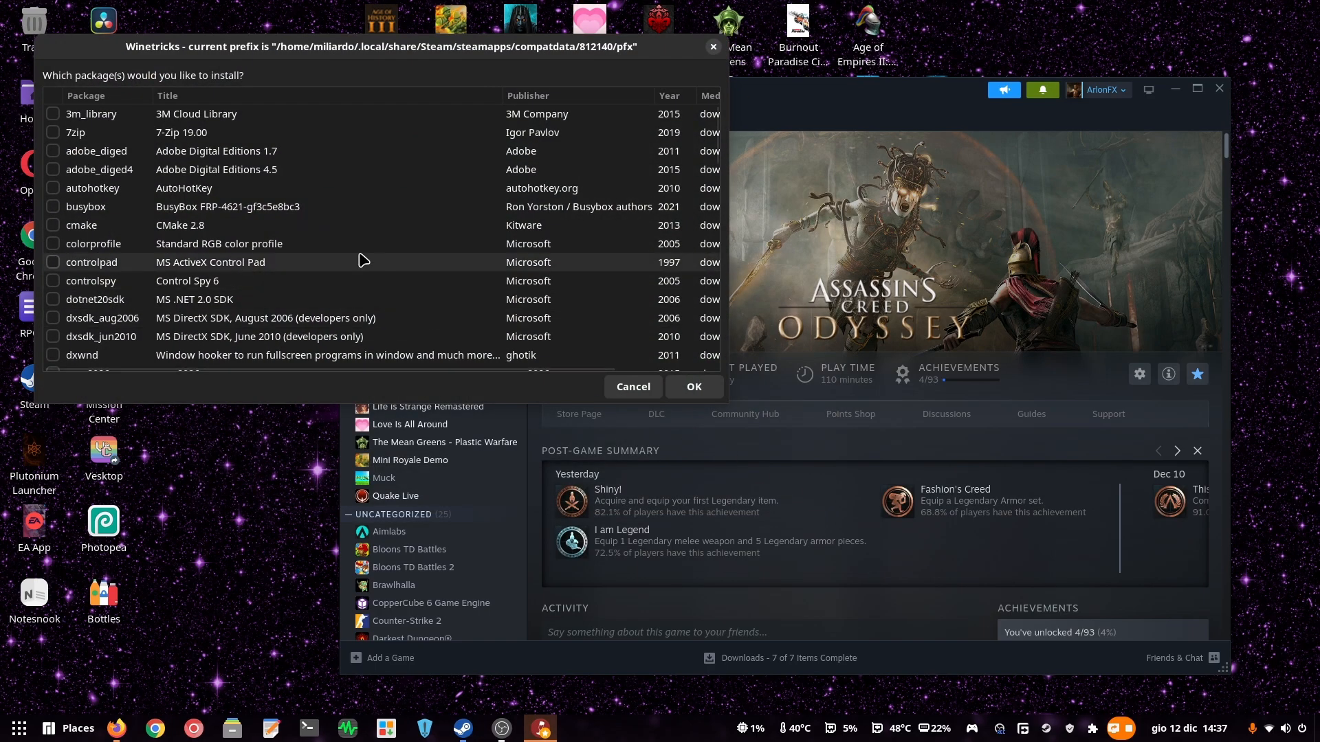
pyautogui.scroll(-3)
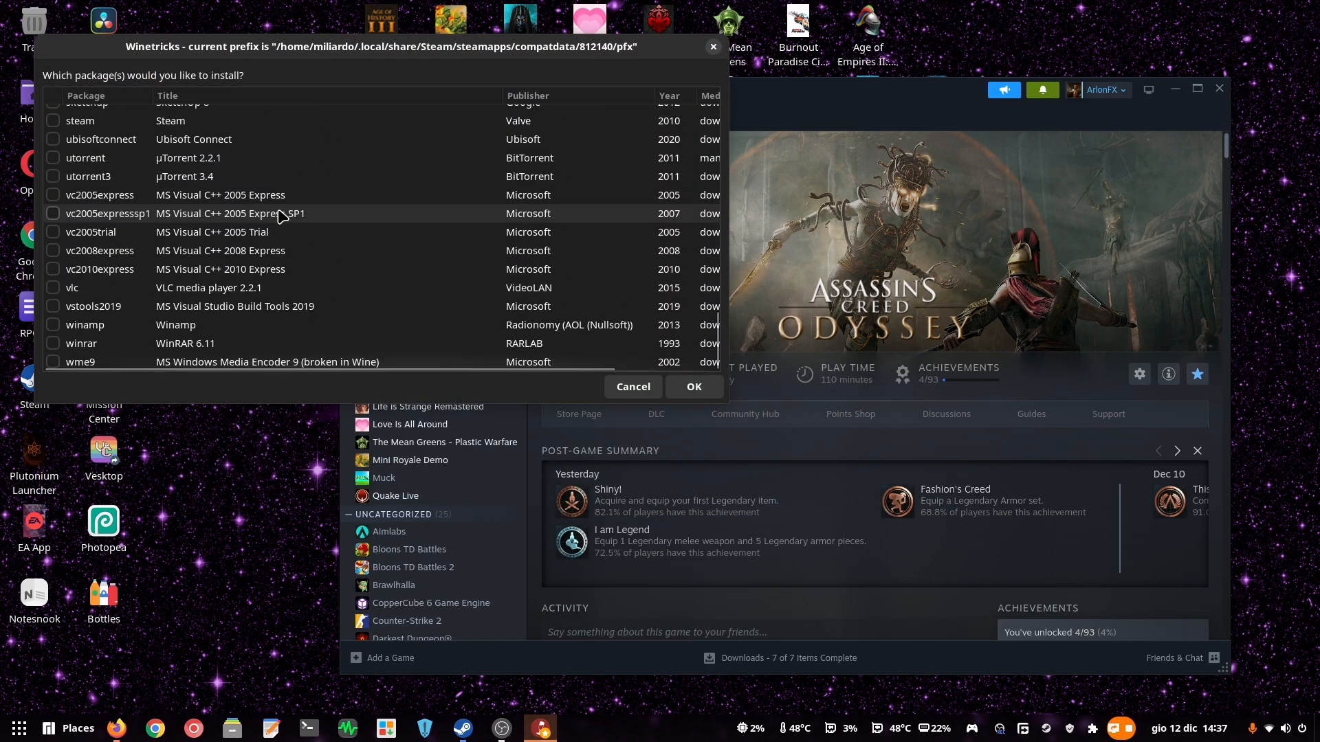
pyautogui.click(52, 139)
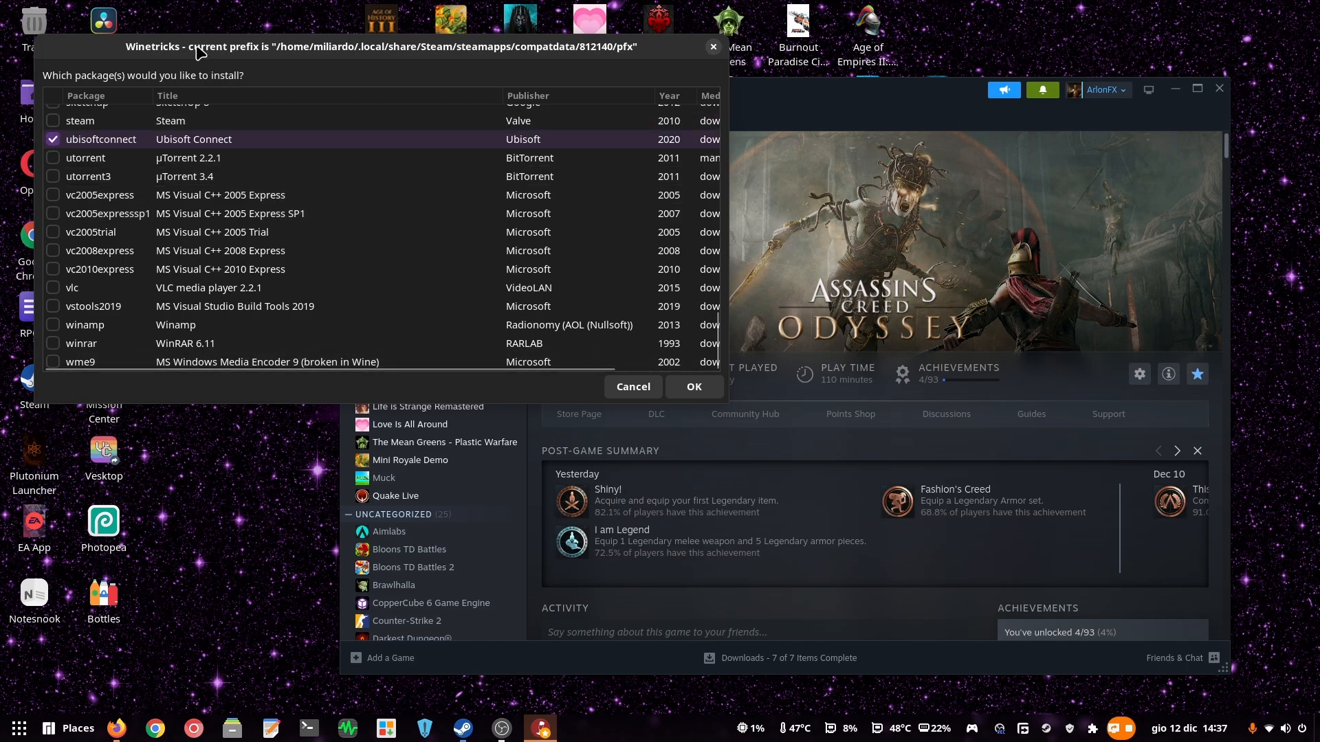
pyautogui.click(692, 386)
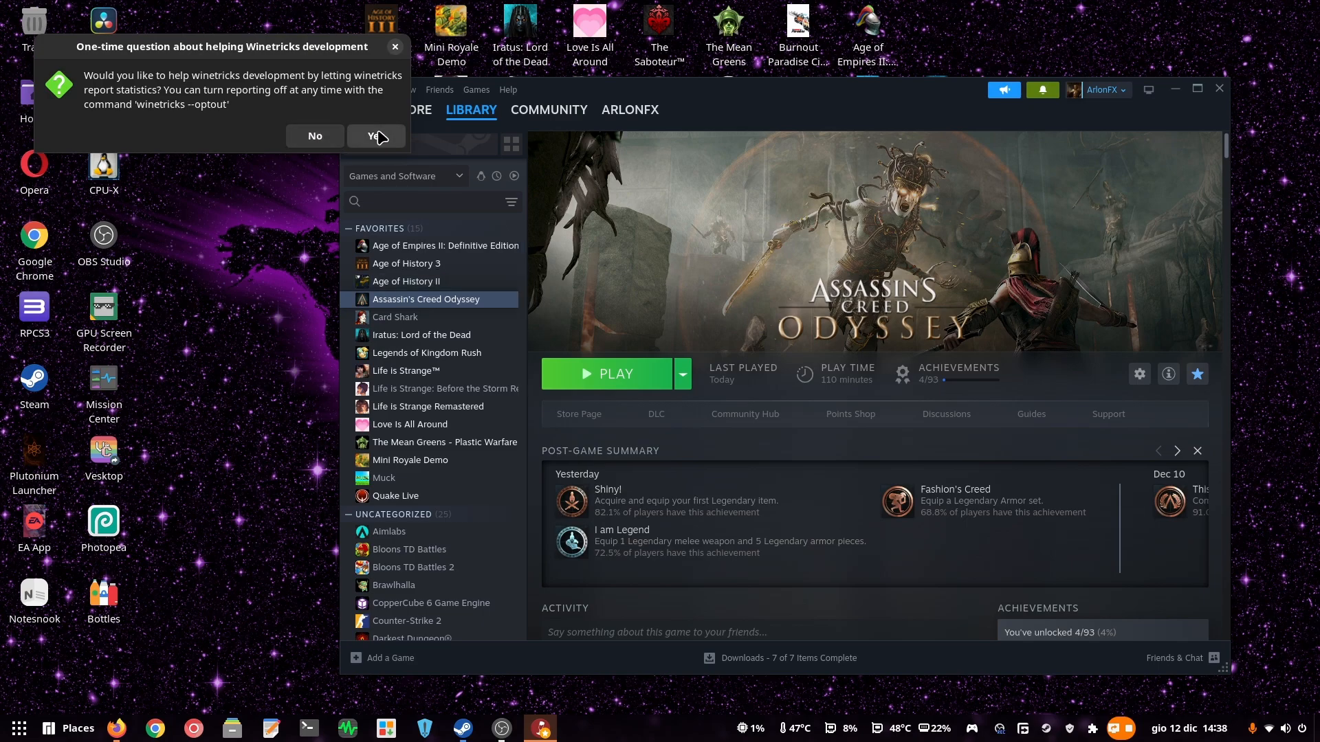
pyautogui.click(375, 136)
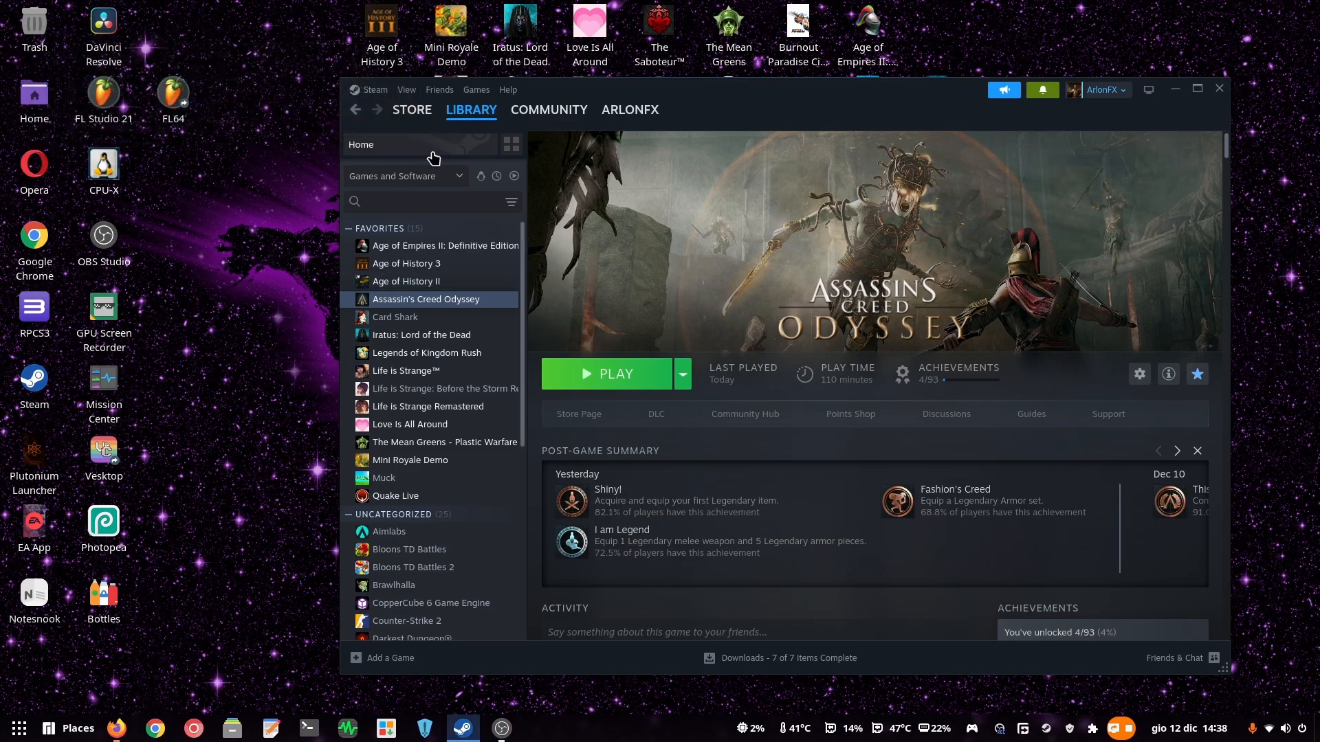
pyautogui.moveTo(232, 254)
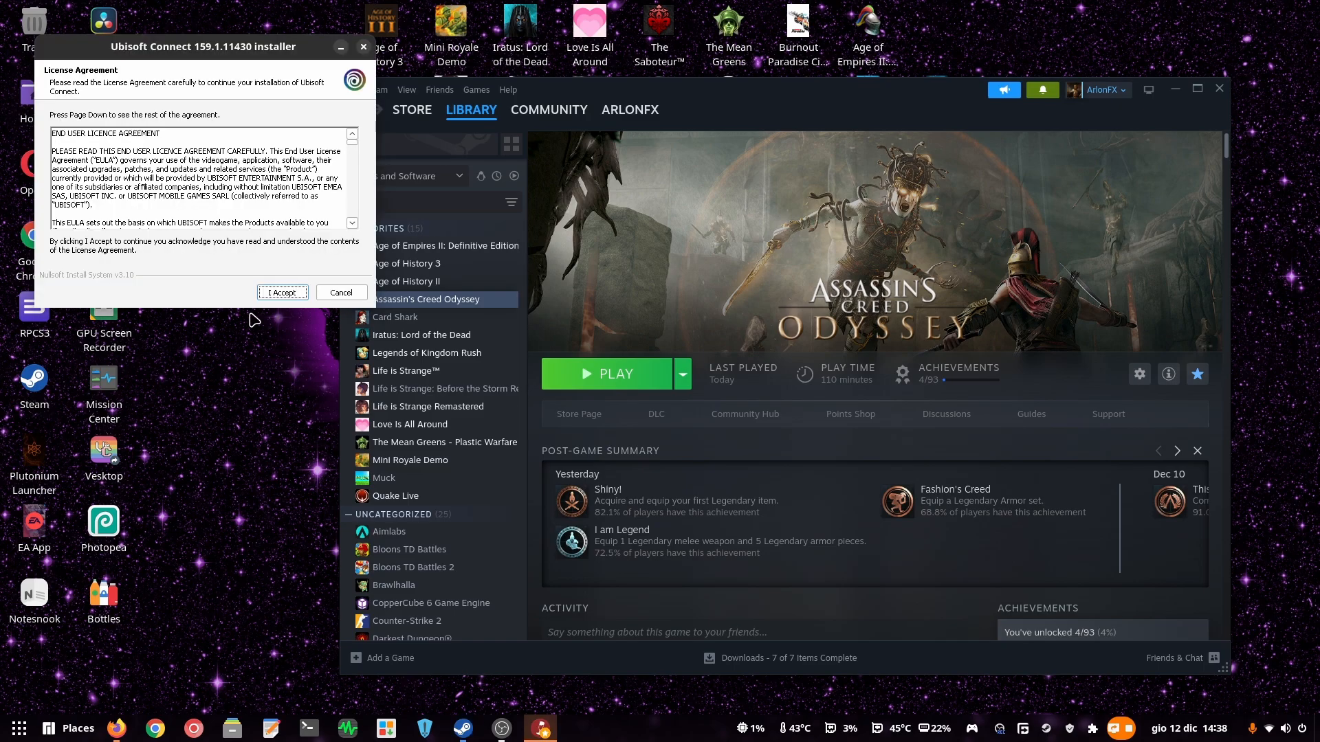
# Accept the Ubisoft licence, install to the default folder and finish the setup.
pyautogui.moveTo(202, 46); pyautogui.dragTo(301, 150)
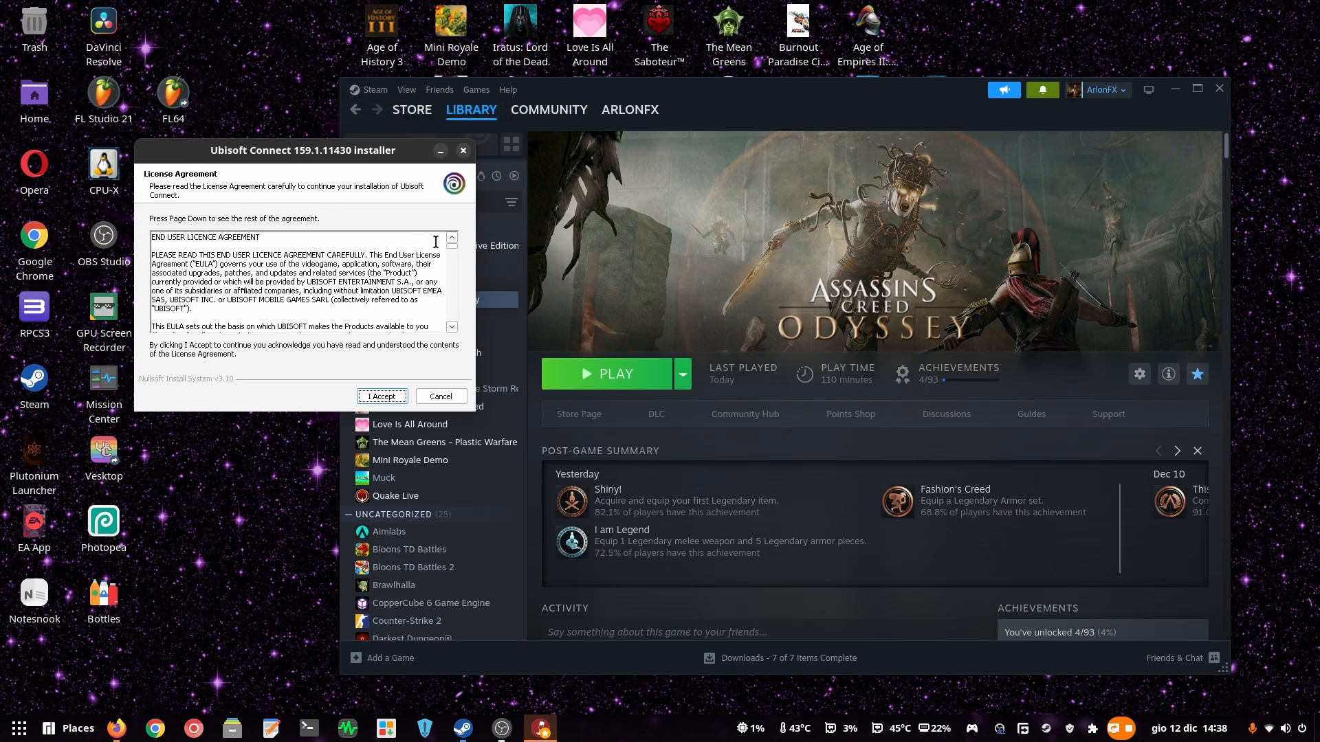
pyautogui.click(381, 396)
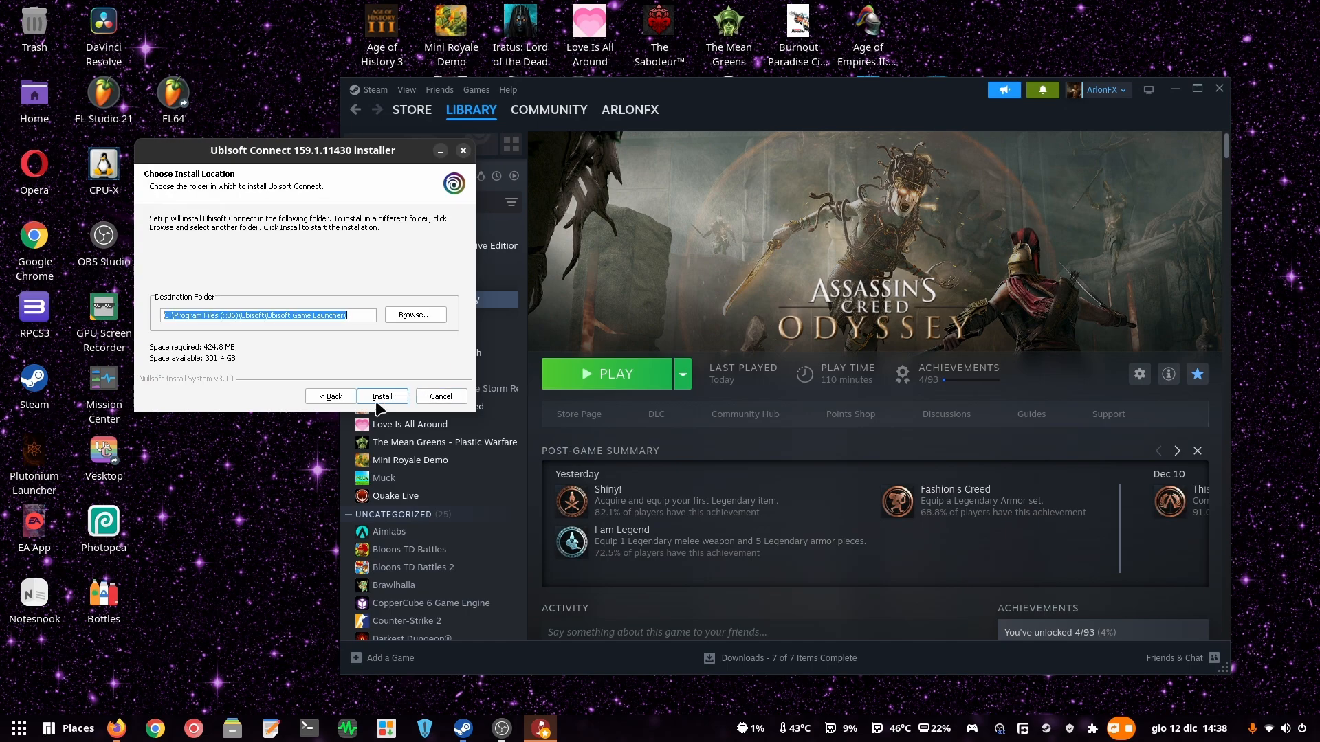
pyautogui.click(380, 397)
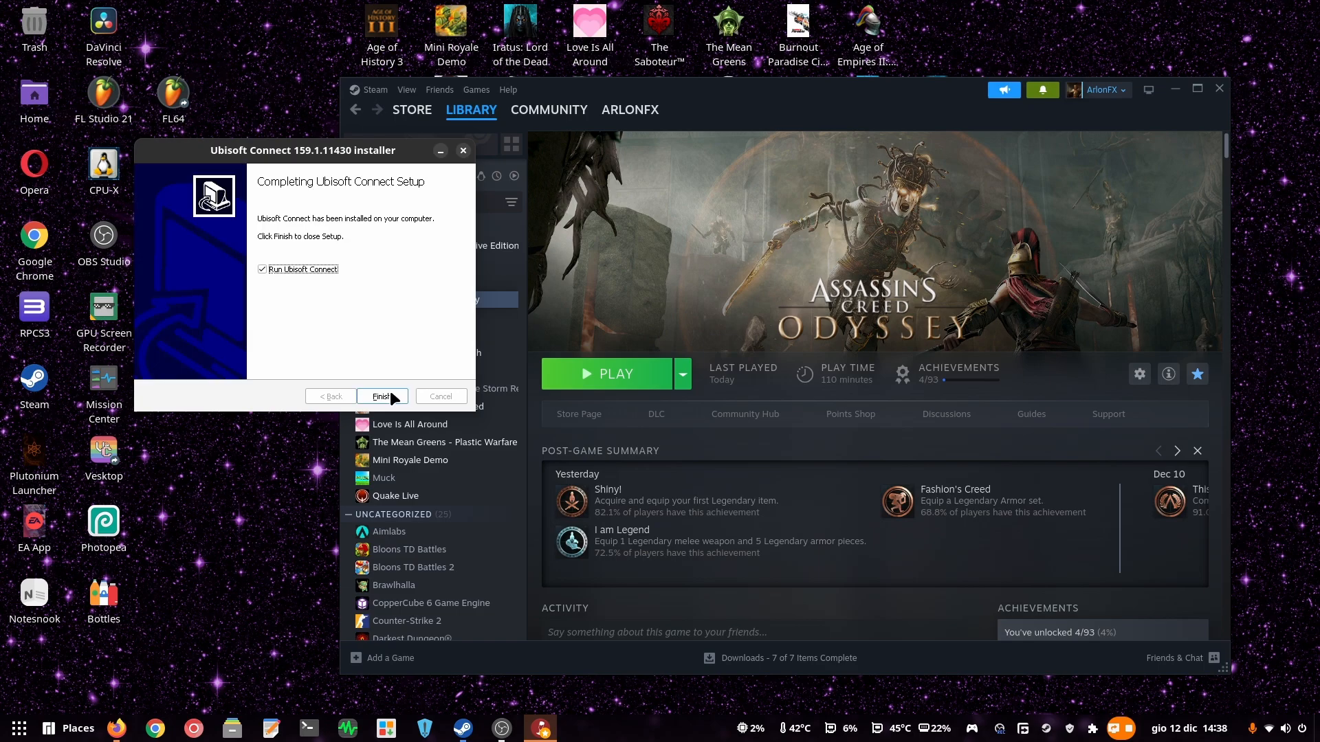
pyautogui.click(262, 270)
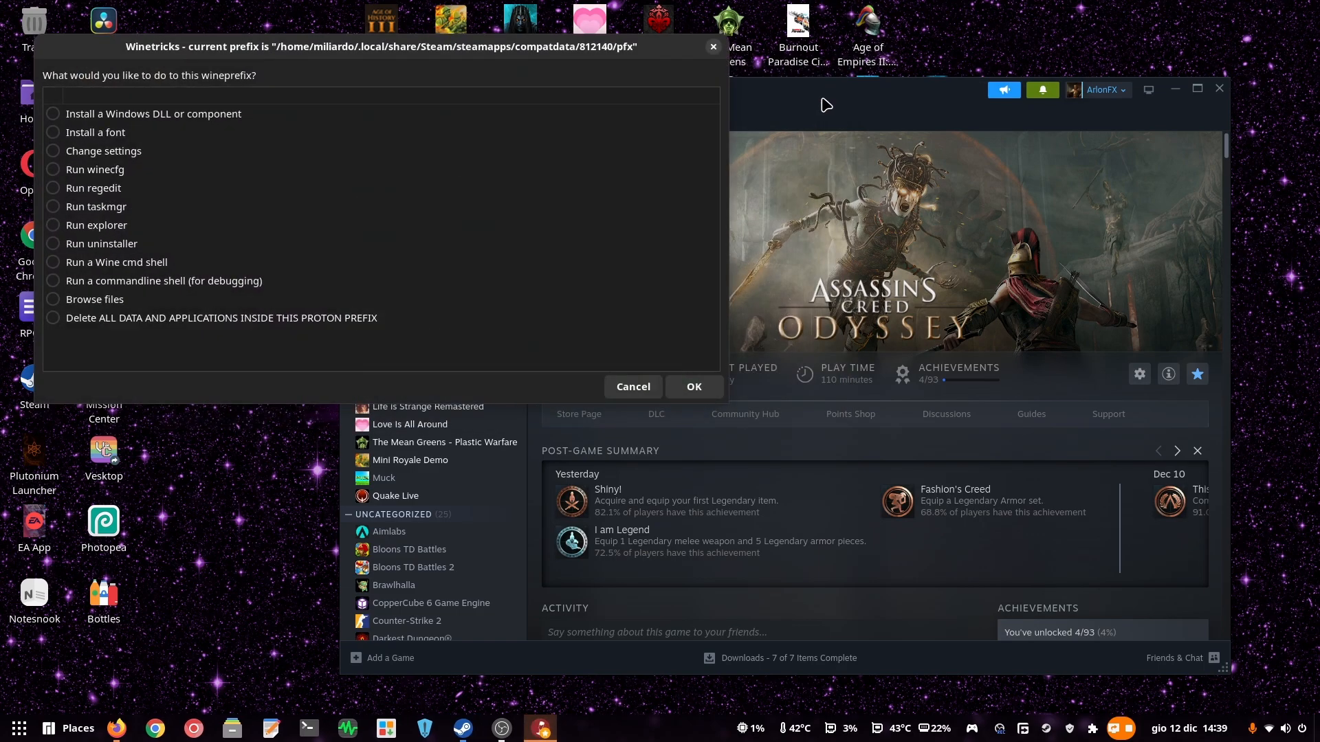
# Cancel the Winetricks wineprefix task menu to return to the Steam library.
pyautogui.click(632, 386)
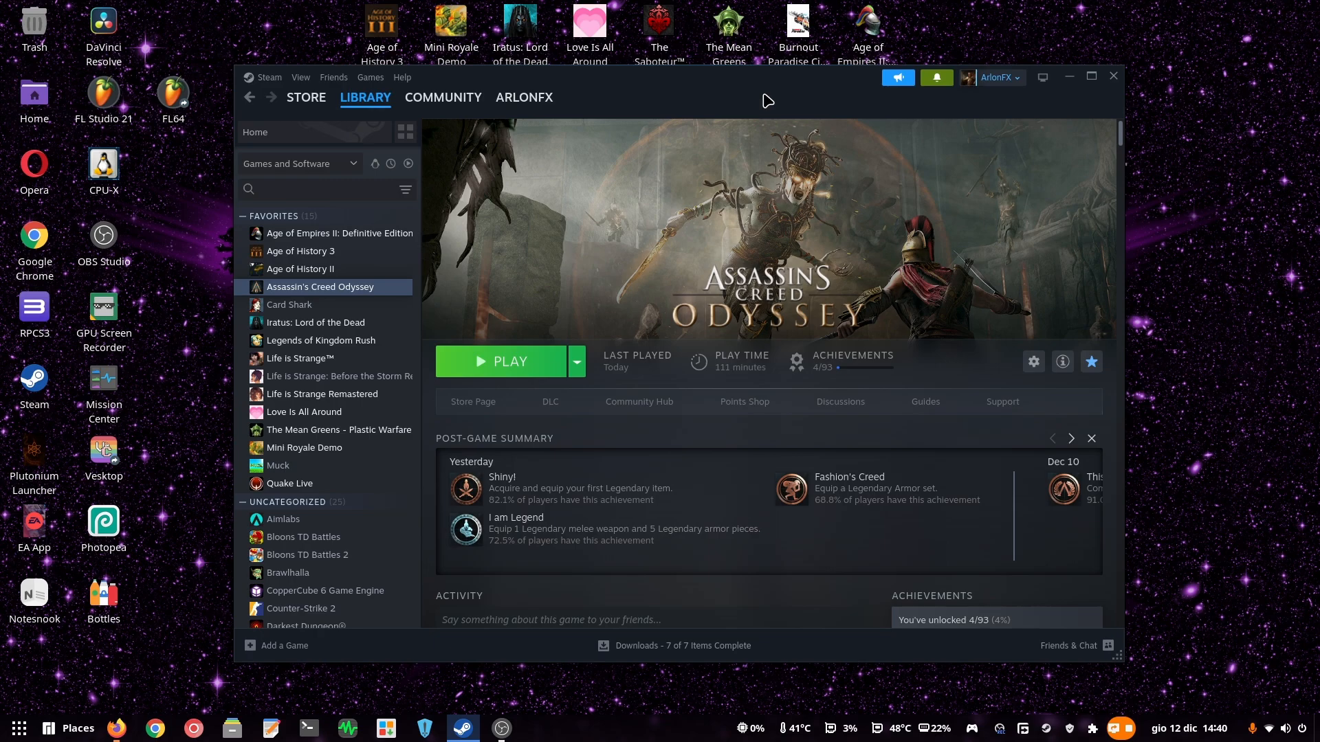
pyautogui.moveTo(698, 98)
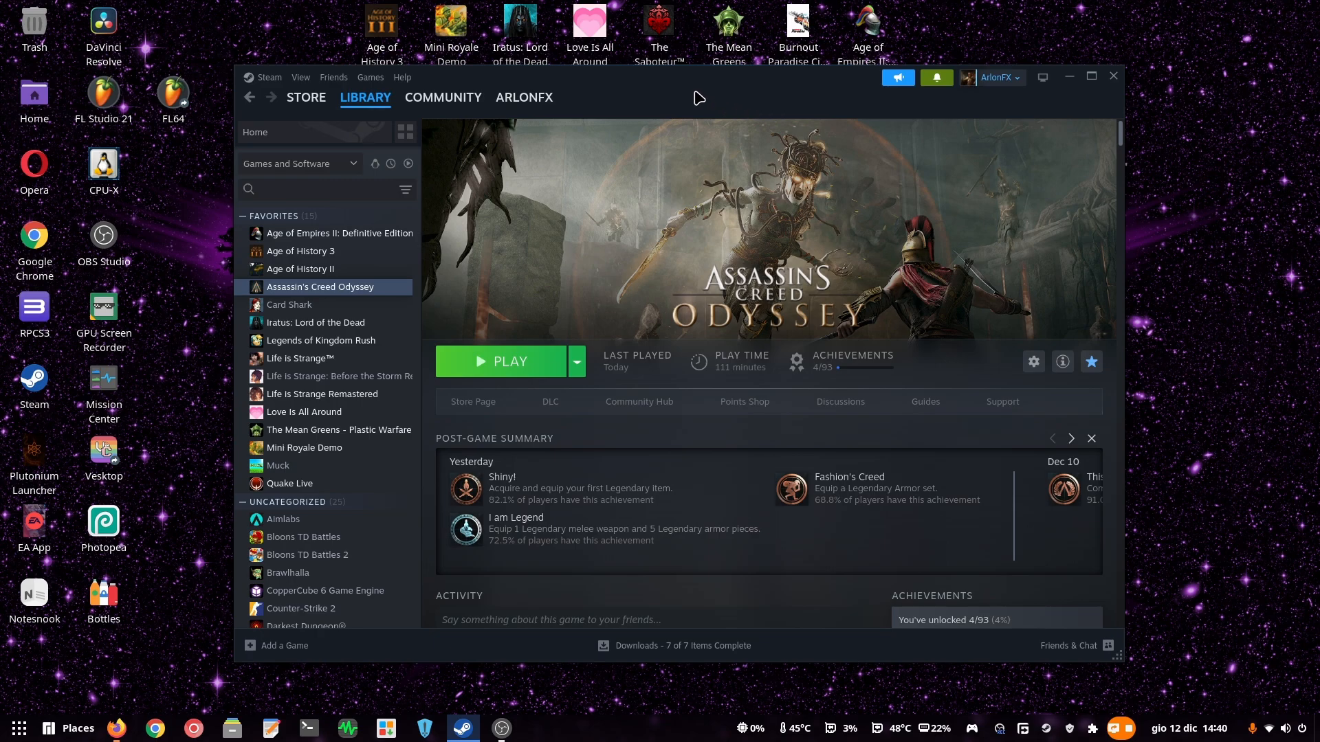